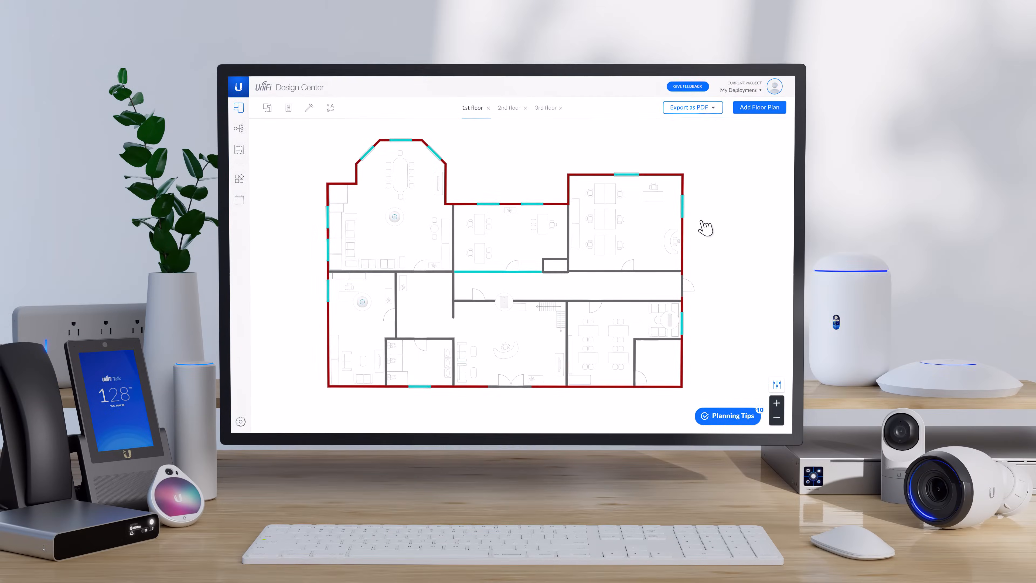
Step: Show the first-floor plan's settings and its placeable wires and devices panel
click(267, 107)
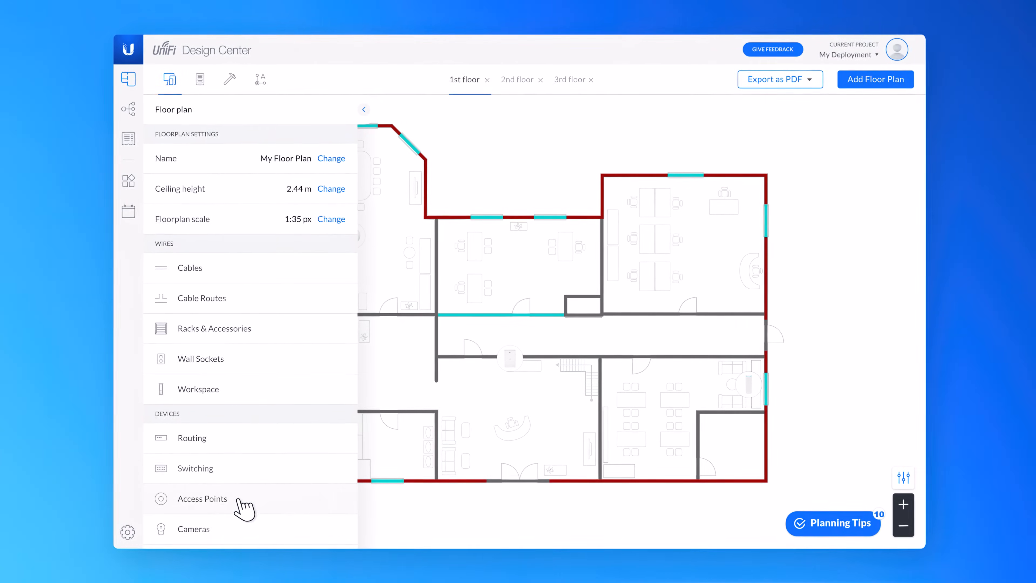
Step: Place Access Point WiFi 6 Pro units from the Access Points product list onto the offices
click(203, 498)
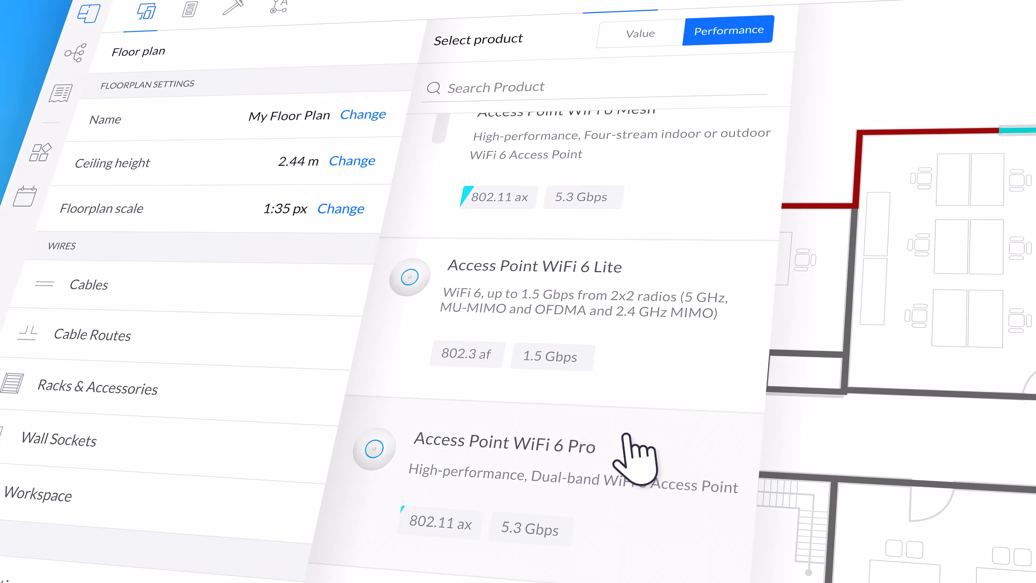
click(601, 276)
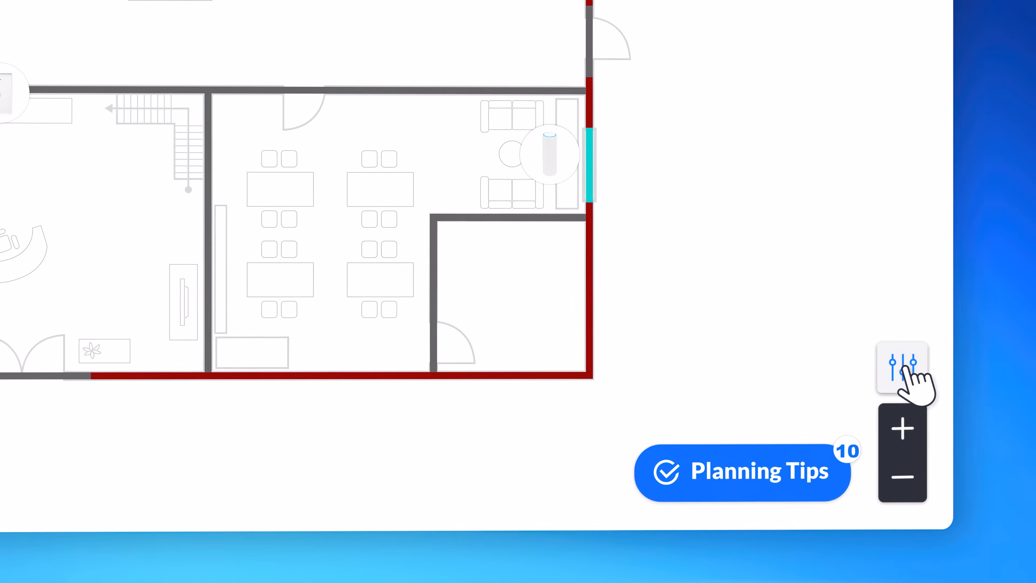
Step: Overlay the 2.4GHz coverage heatmap on the plan via the view settings
click(902, 368)
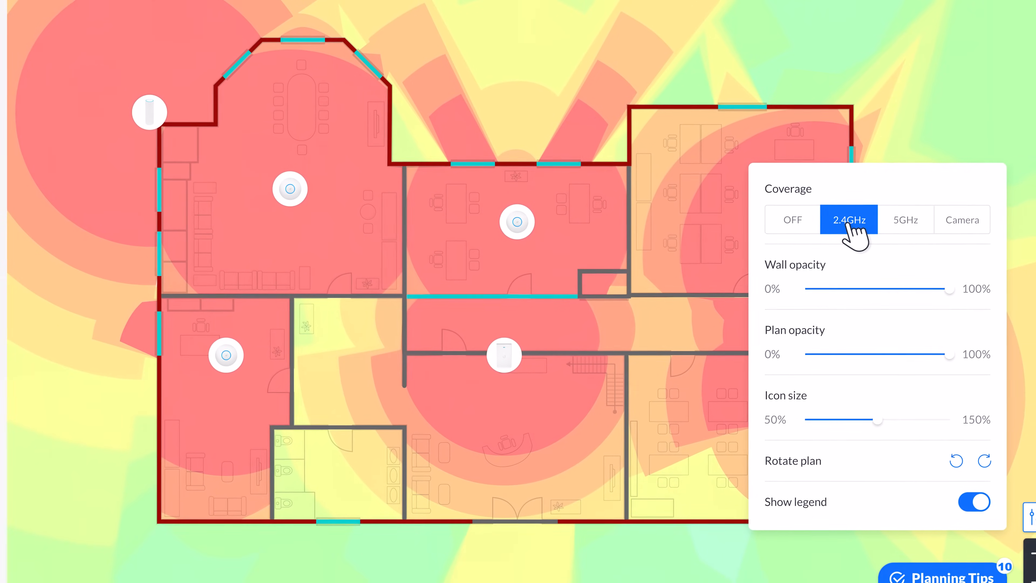
click(905, 220)
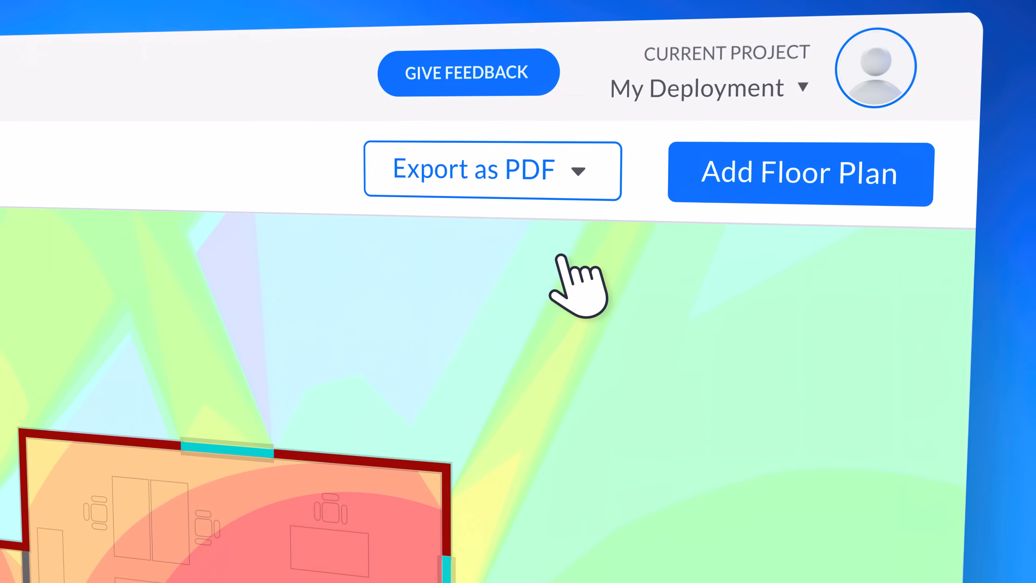
Step: Export all plans as PDF with 2.4 GHz and 5 GHz WiFi coverage included
click(492, 170)
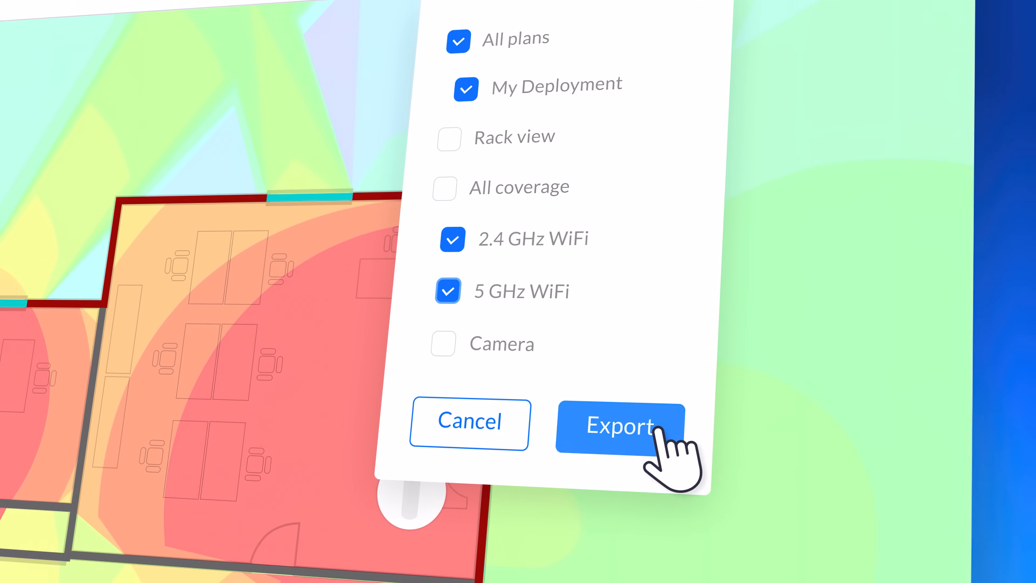
click(619, 424)
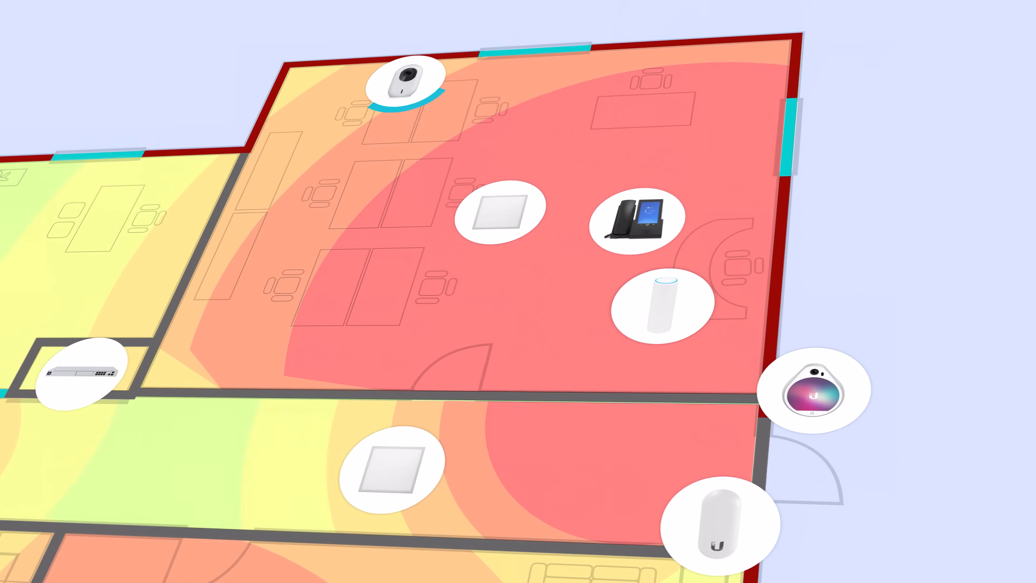